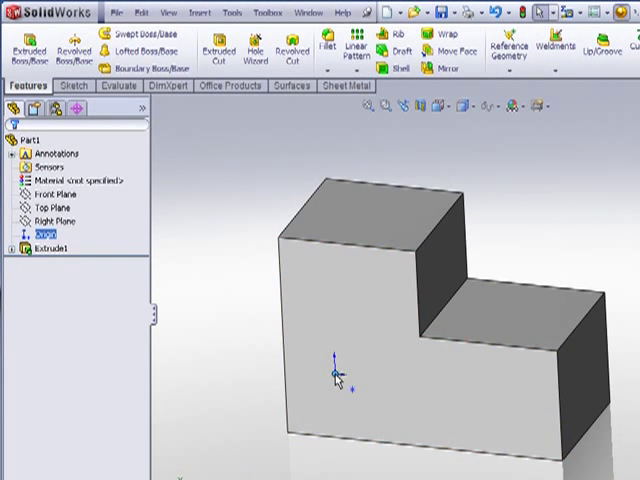
Create a new blank part document from File > New, ready to insert a part.
{"action": "left_click", "coordinate": [36, 204]}
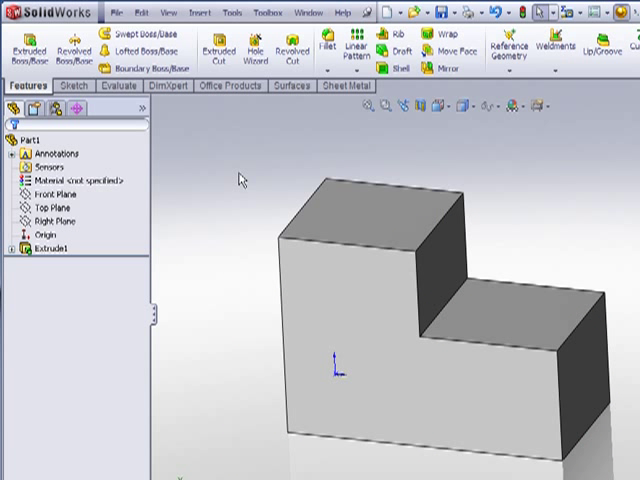
{"action": "mouse_move", "coordinate": [378, 252]}
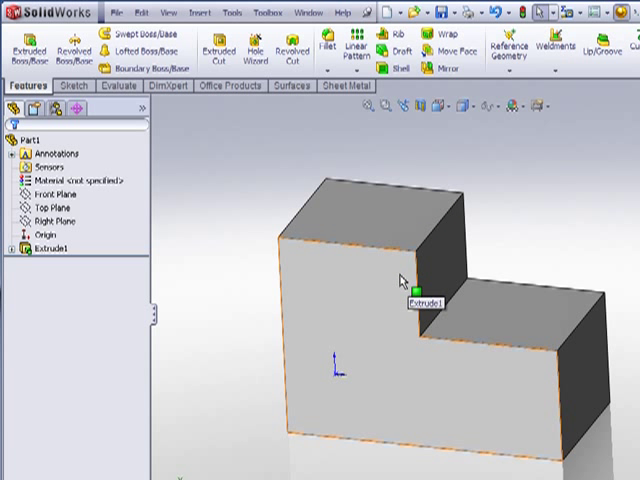
{"action": "left_click", "coordinate": [112, 12]}
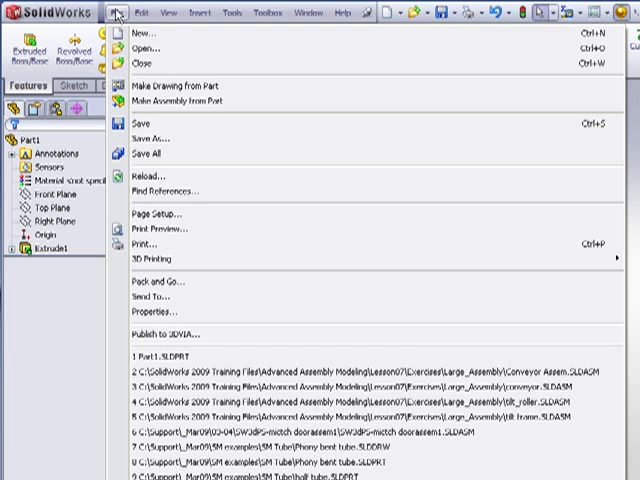
{"action": "left_click", "coordinate": [144, 36]}
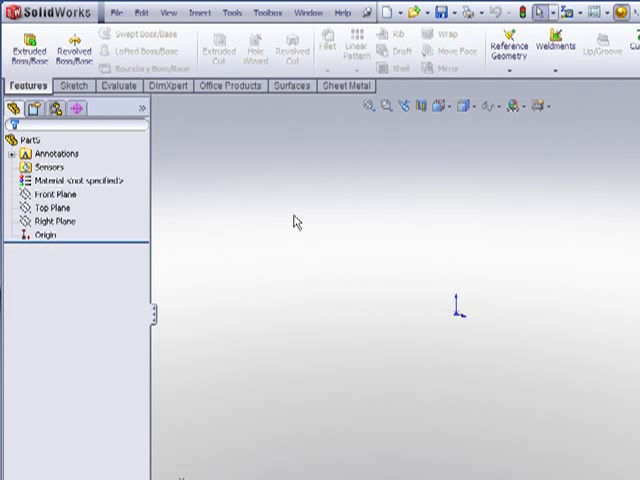
{"action": "left_click", "coordinate": [208, 12]}
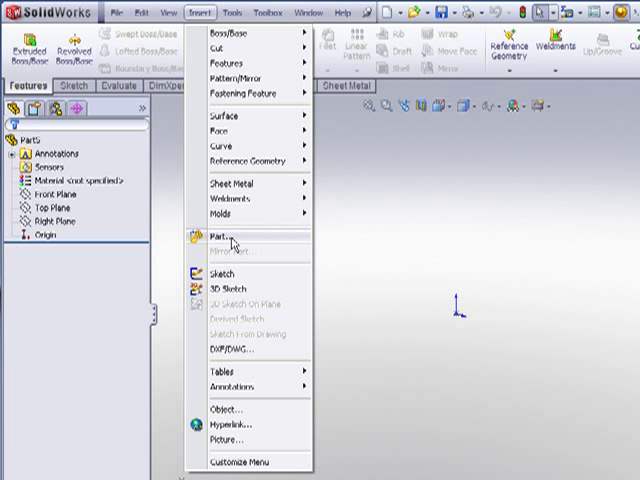
Insert the existing part Part1.SLDPRT, the saved L-shaped block, into the document.
{"action": "left_click", "coordinate": [216, 238]}
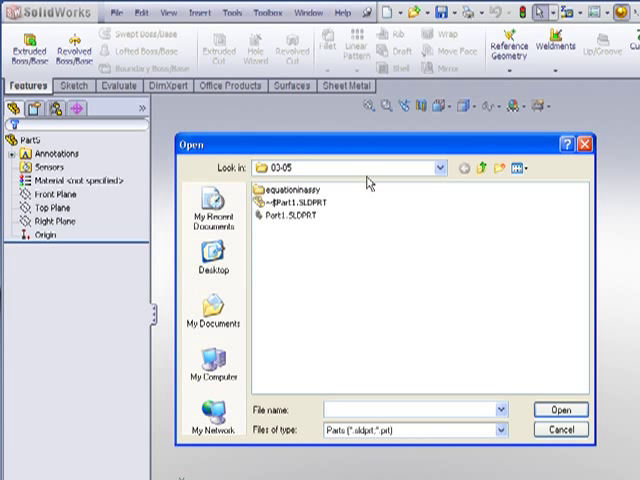
{"action": "left_click", "coordinate": [284, 216]}
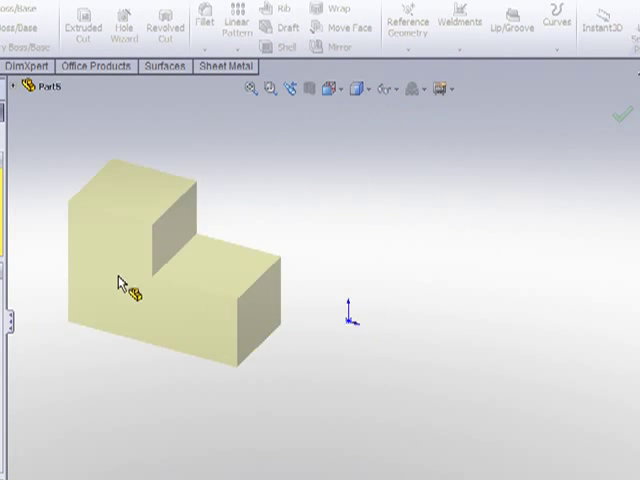
{"action": "left_click_drag", "start_coordinate": [130, 290], "coordinate": [520, 360]}
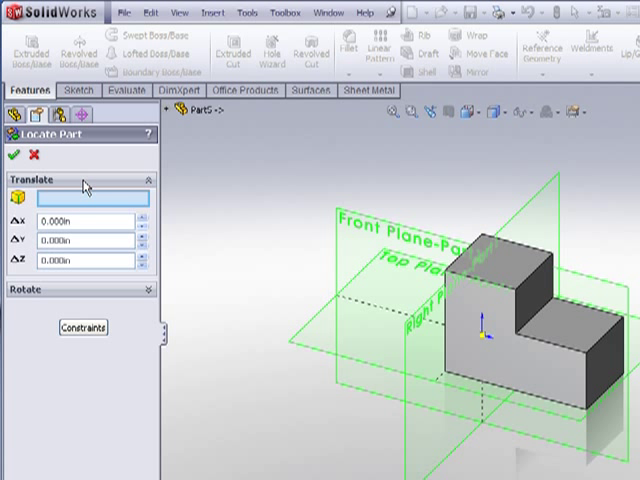
{"action": "mouse_move", "coordinate": [84, 190]}
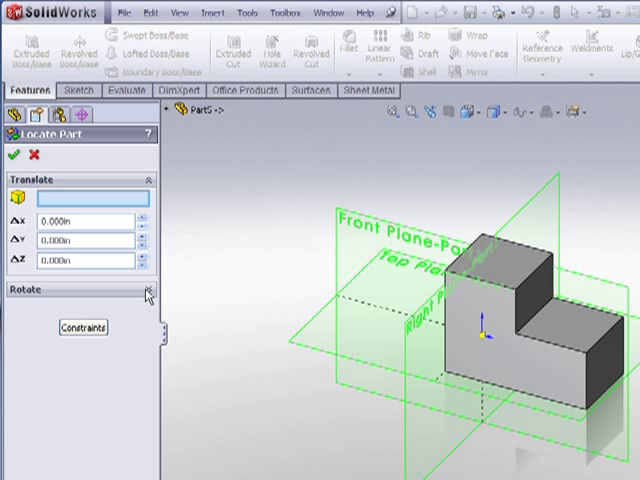
Accept the Locate Part placement with zero translation and rotation so Part1 joins the feature tree.
{"action": "left_click", "coordinate": [148, 288]}
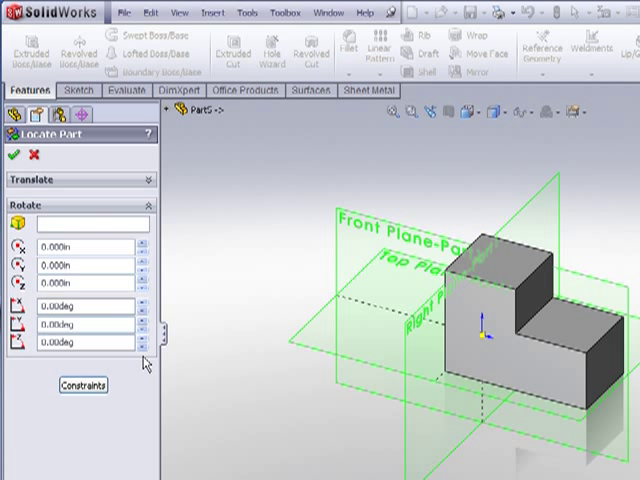
{"action": "left_click", "coordinate": [82, 384]}
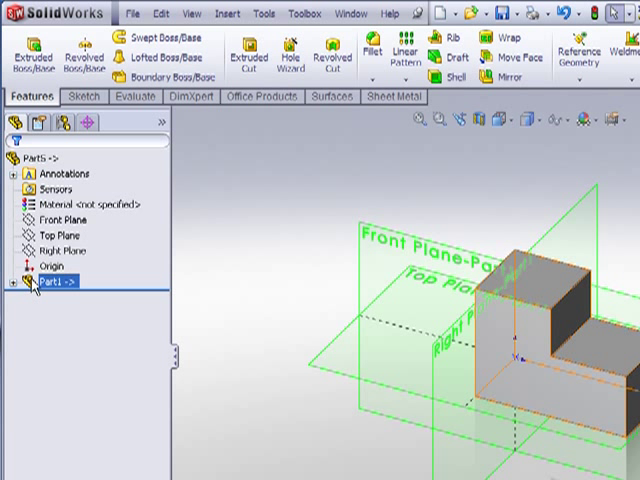
{"action": "mouse_move", "coordinate": [536, 390]}
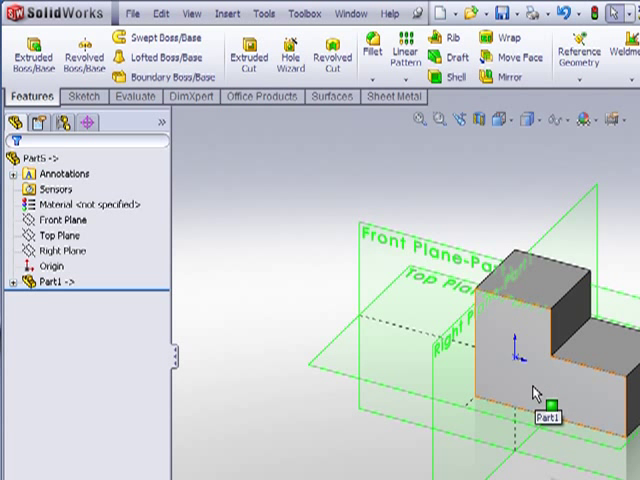